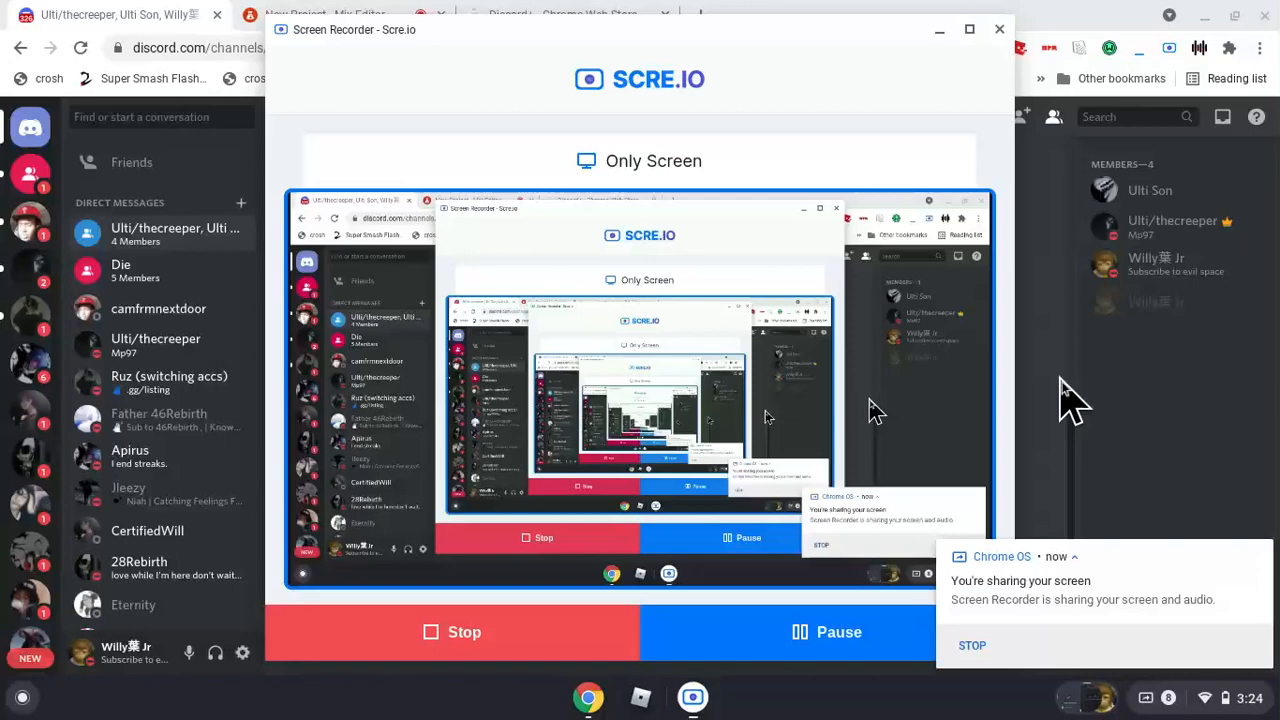
View the Discord+ page in the Chrome Web Store, then return to the Discord Friends tab
{"action": "left_click", "coordinate": [998, 30]}
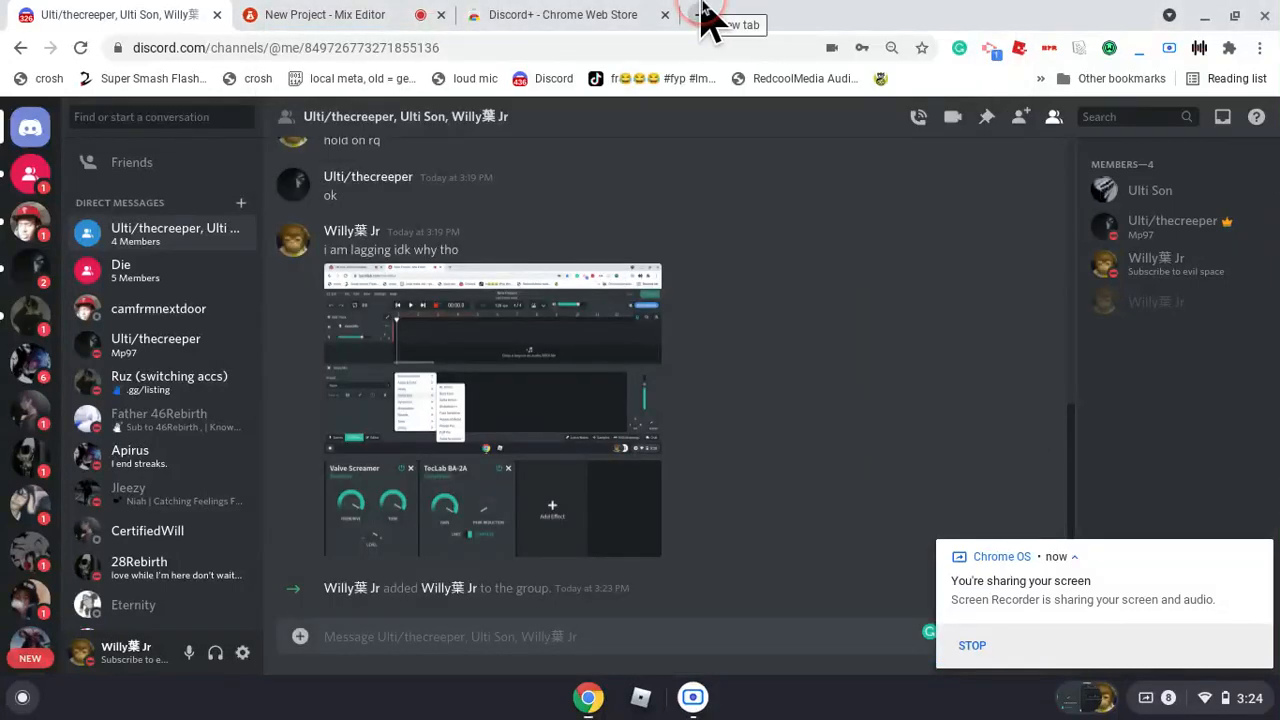
{"action": "left_click", "coordinate": [562, 14]}
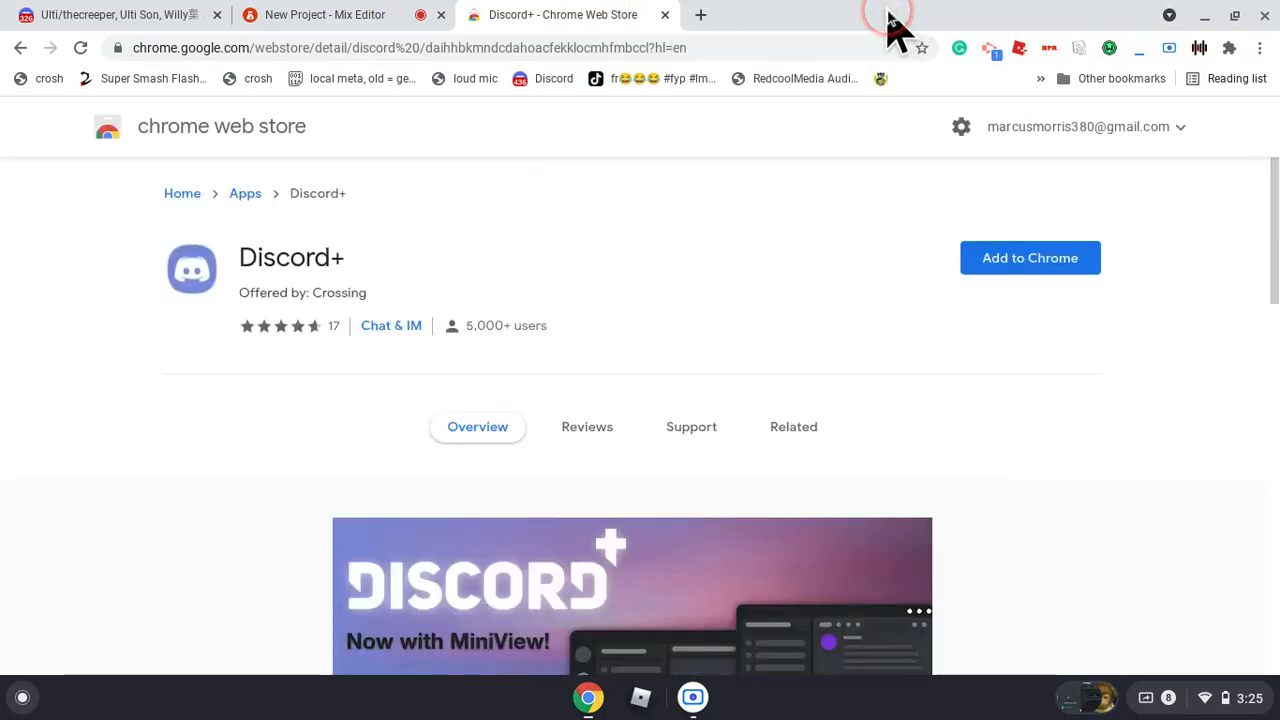
{"action": "mouse_move", "coordinate": [1030, 220]}
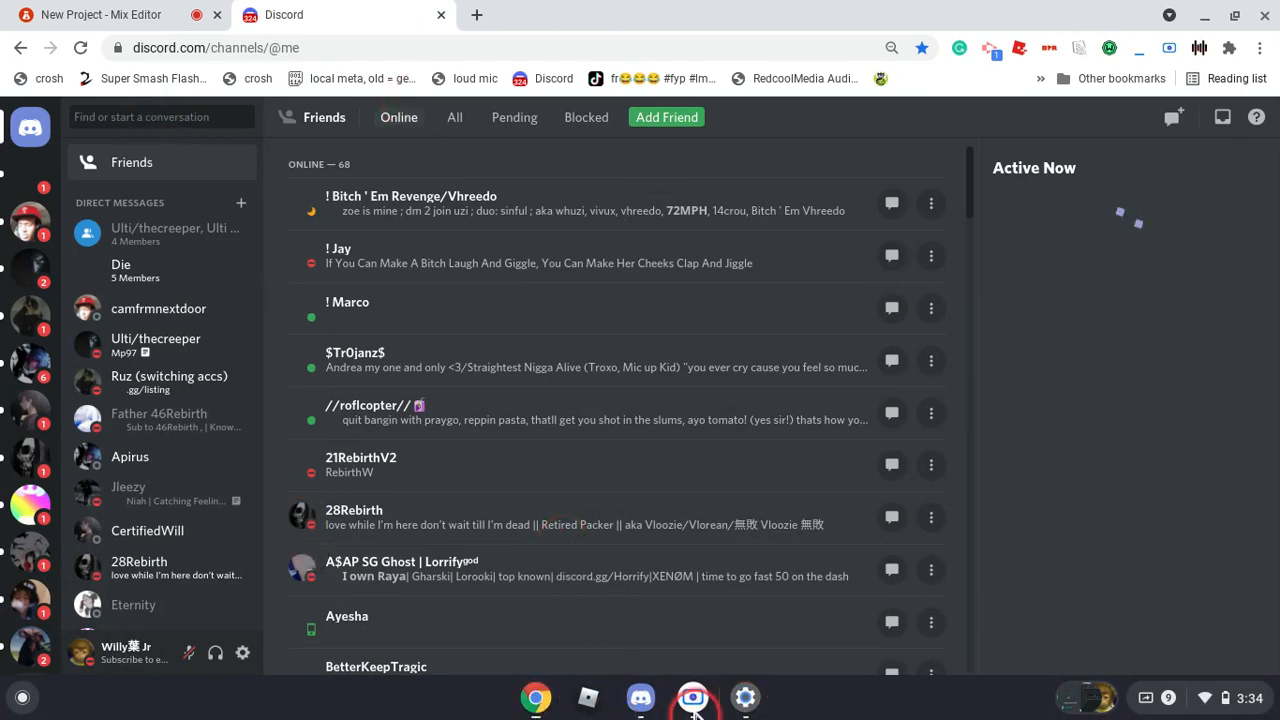
Show the DM with the other account where 'started a call — Join the call' appears
{"action": "left_click", "coordinate": [692, 696]}
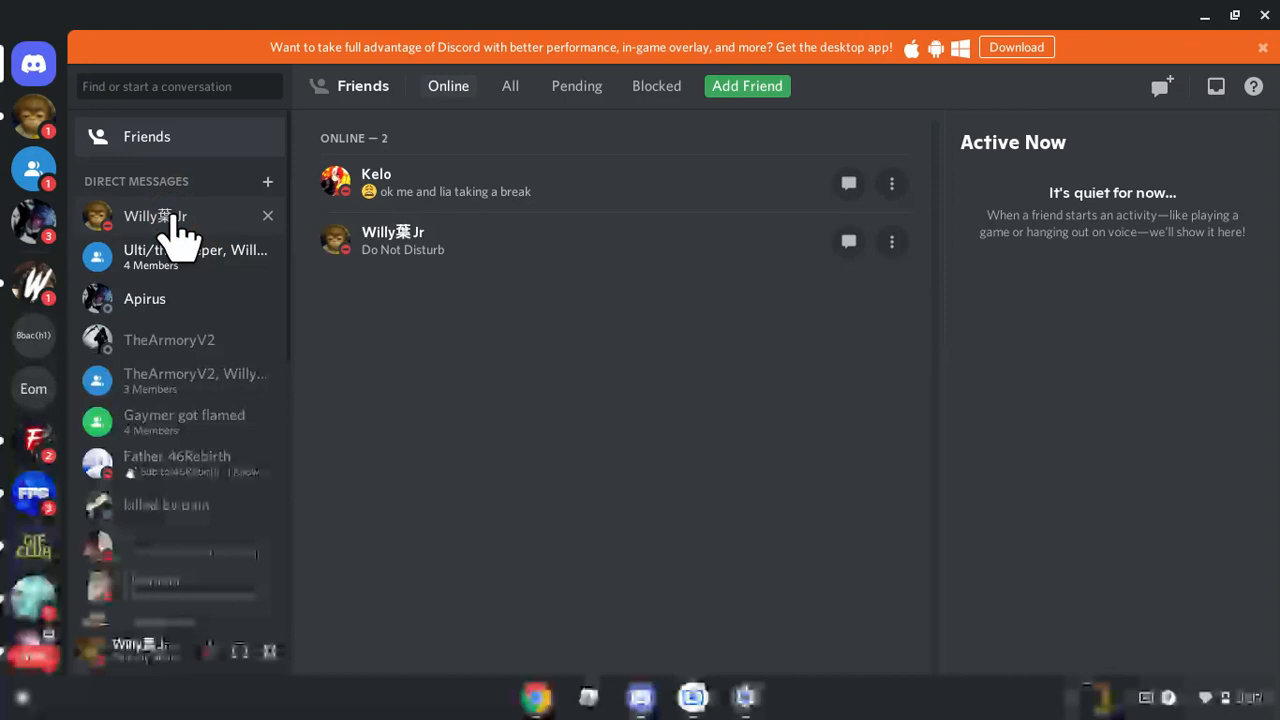
{"action": "left_click", "coordinate": [156, 216]}
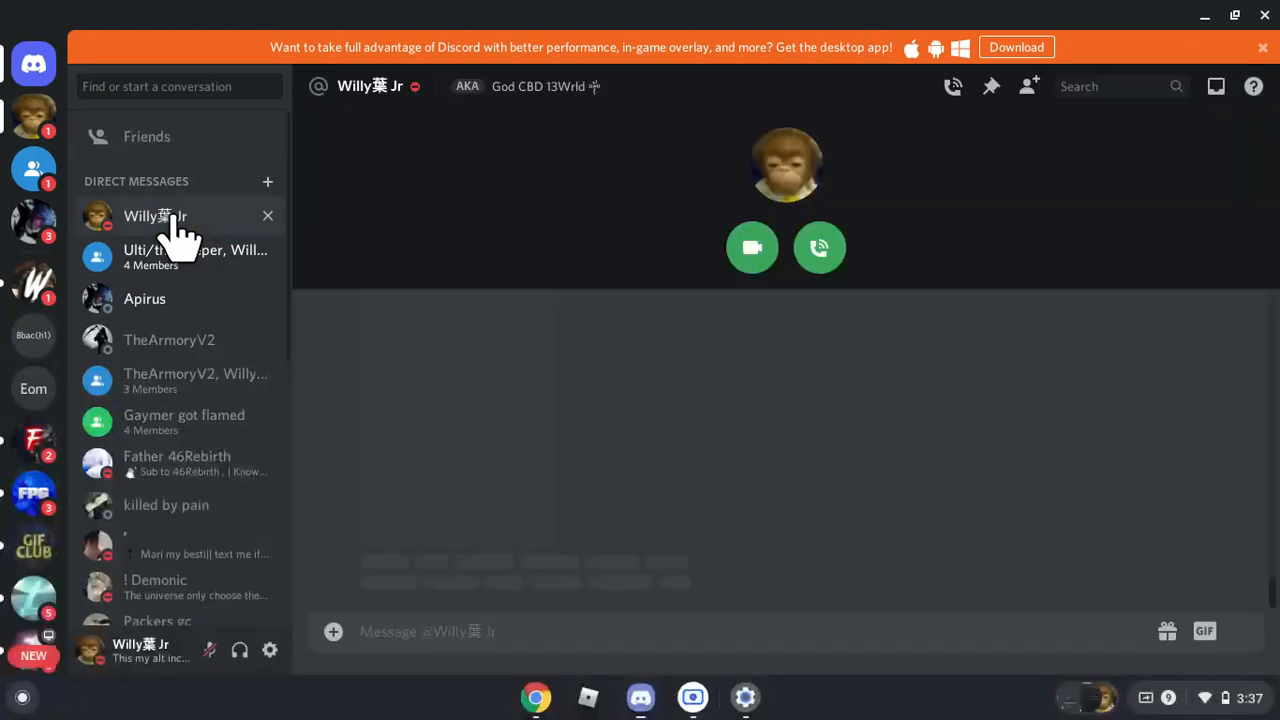
{"action": "left_click", "coordinate": [156, 216]}
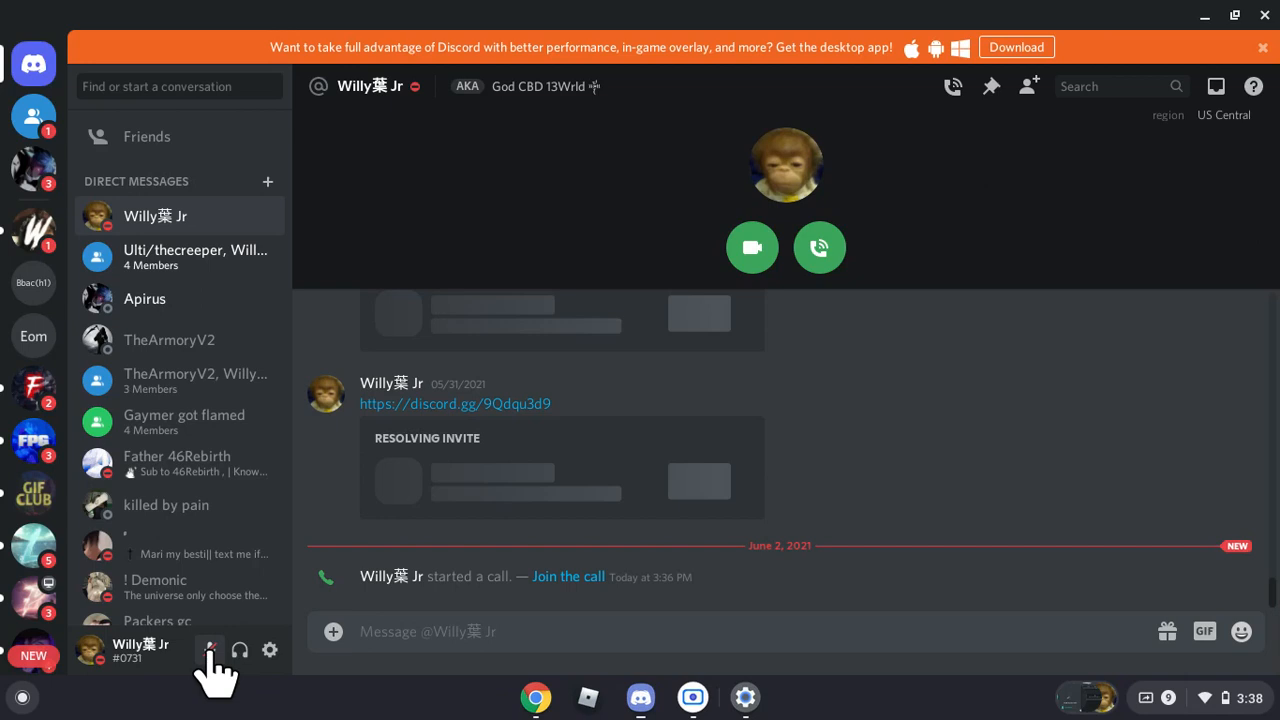
Join the call until Voice Connected shows, then bring up the BandLab Mix Editor
{"action": "left_click", "coordinate": [210, 650]}
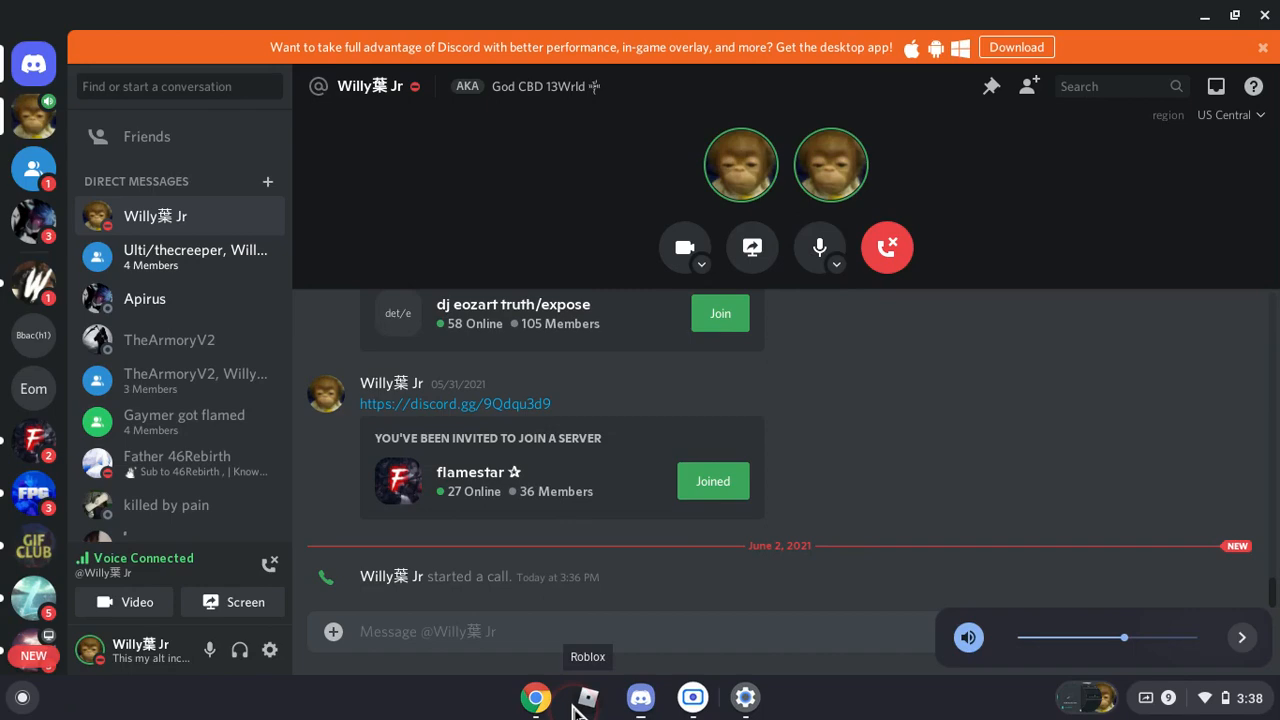
{"action": "left_click", "coordinate": [536, 696]}
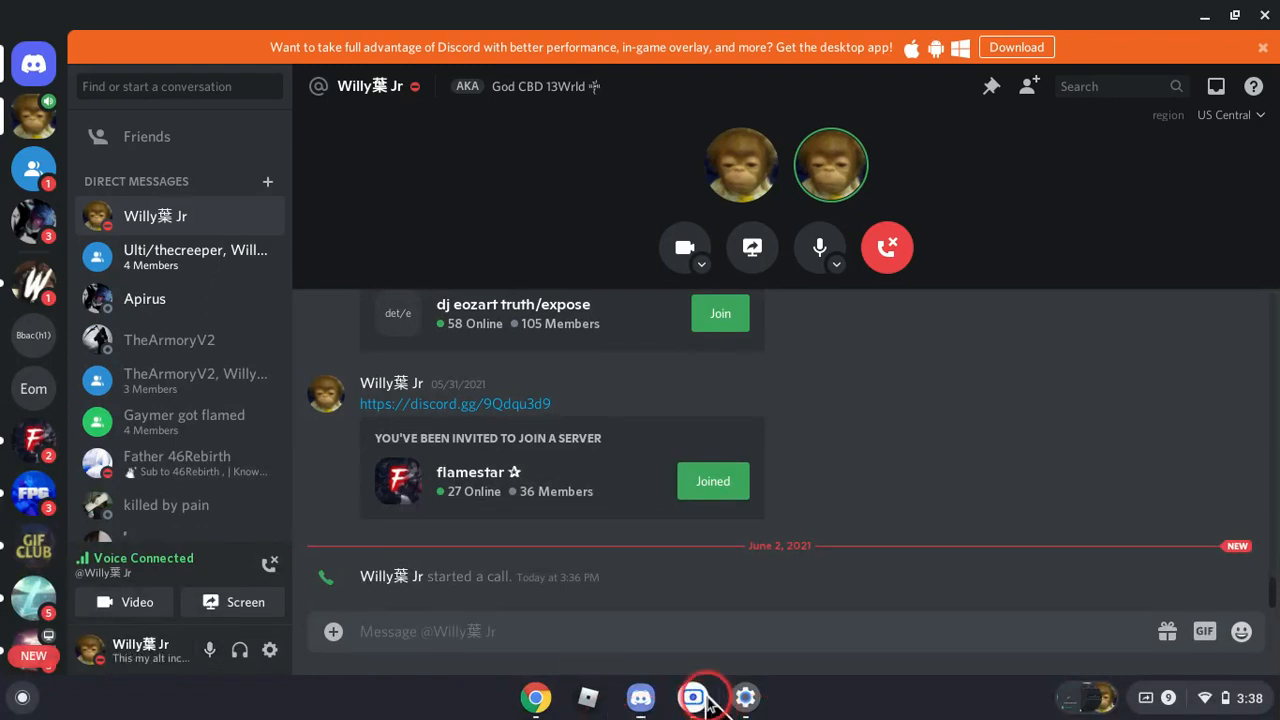
{"action": "left_click", "coordinate": [692, 696]}
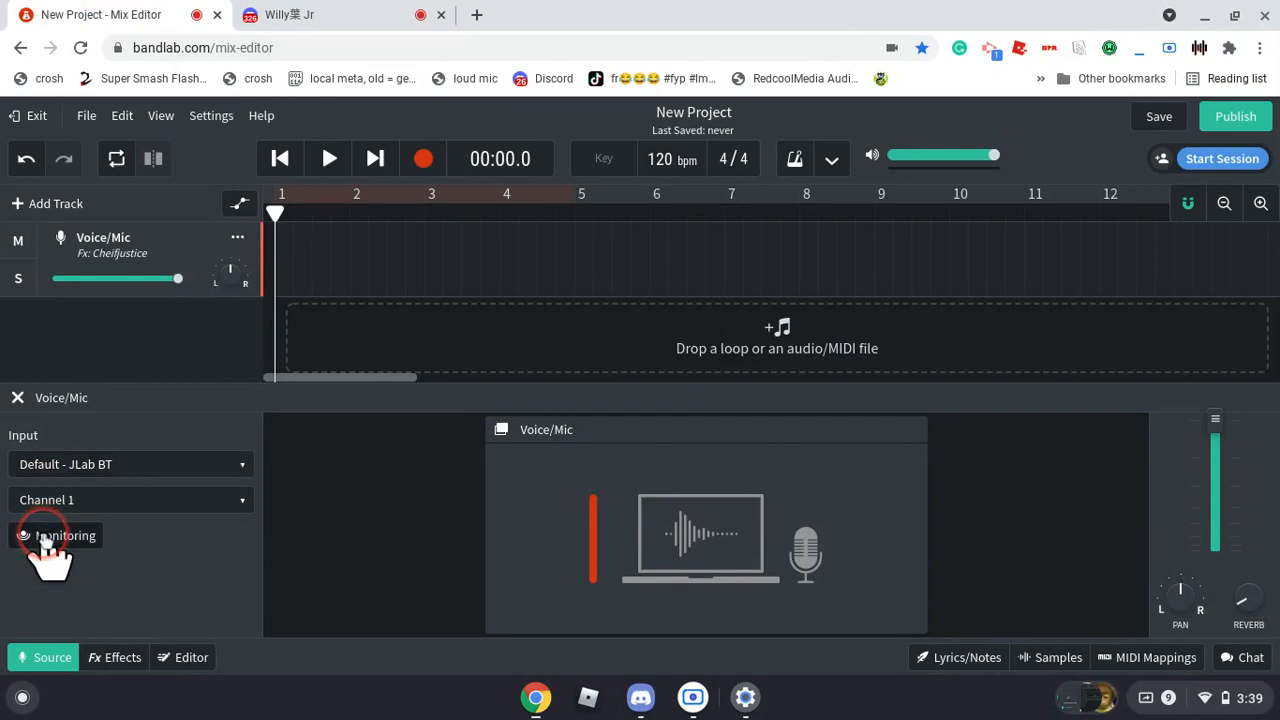
Turn Monitoring on for the Voice/Mic input and return to the Discord call
{"action": "left_click", "coordinate": [56, 536]}
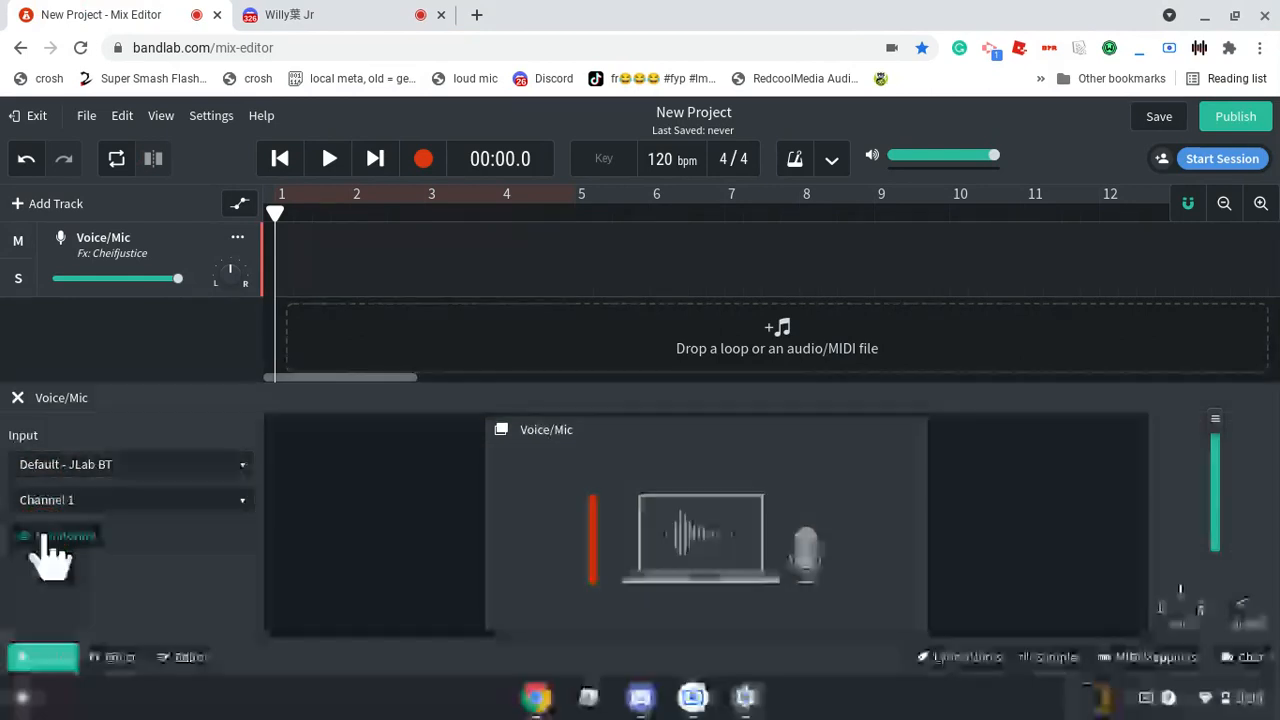
{"action": "left_click", "coordinate": [56, 536]}
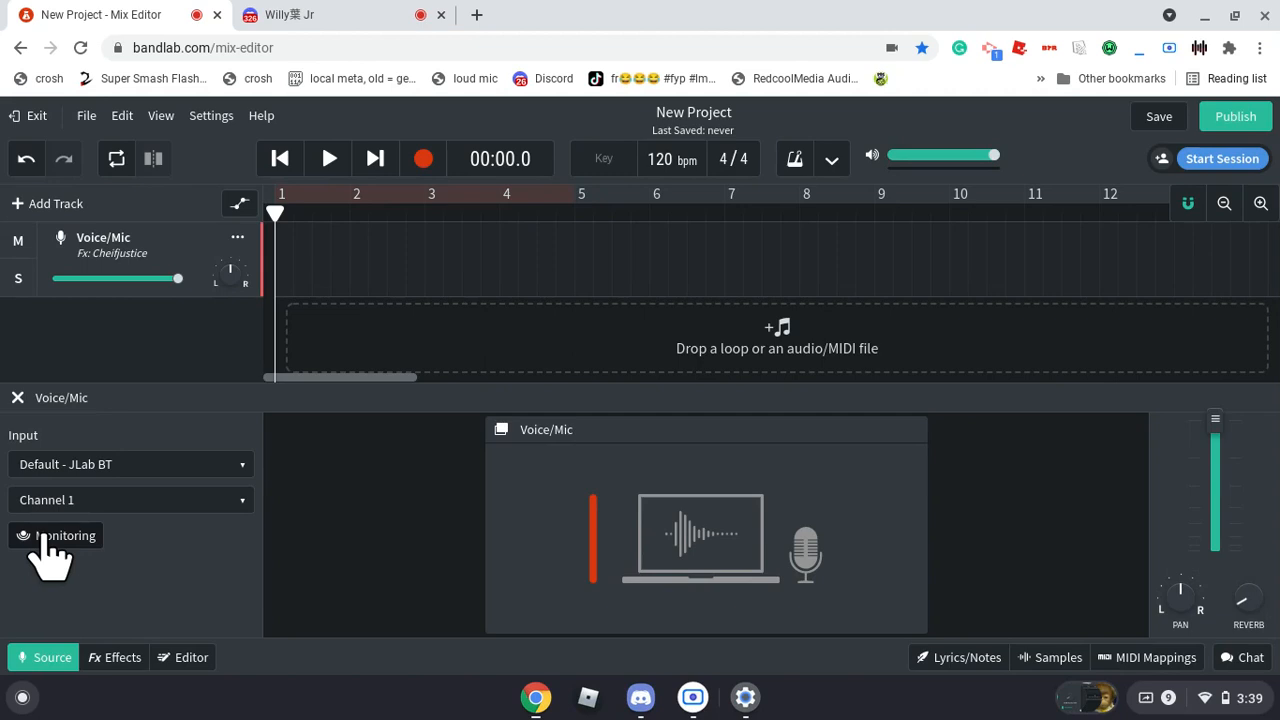
{"action": "left_click", "coordinate": [640, 696]}
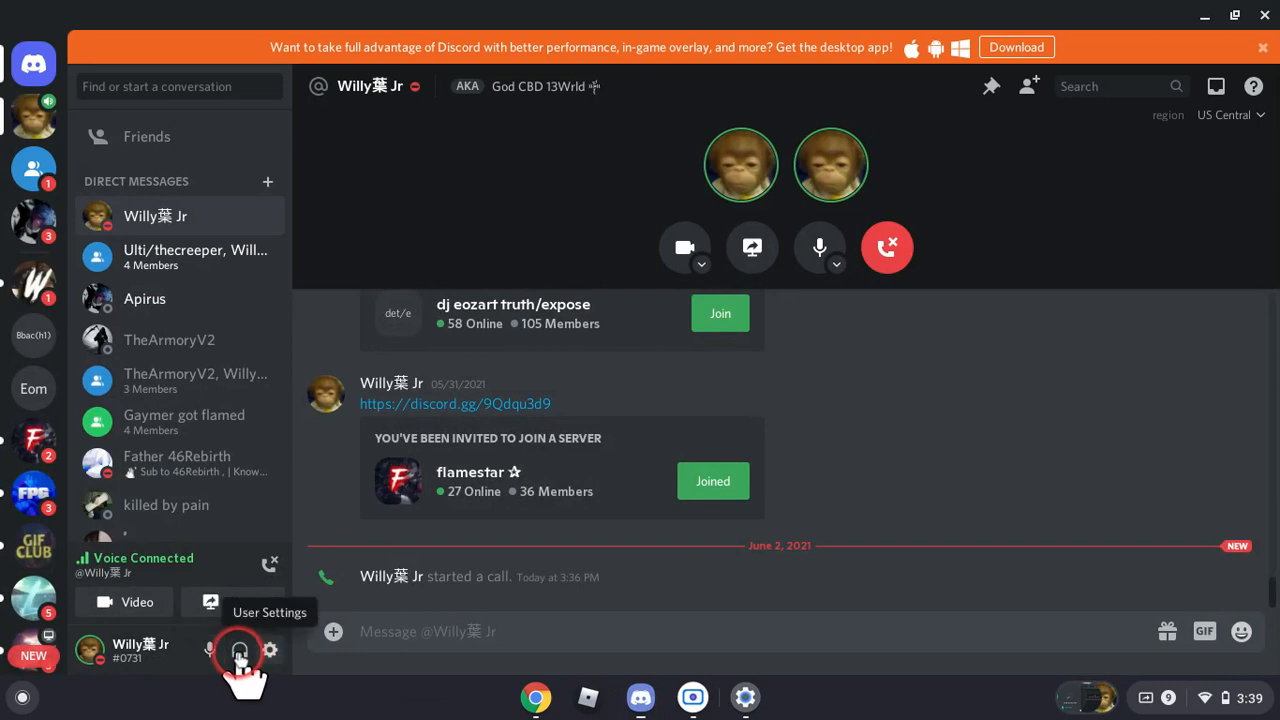
In Voice & Video settings switch Echo Cancellation off, then return to the call view
{"action": "left_click", "coordinate": [238, 650]}
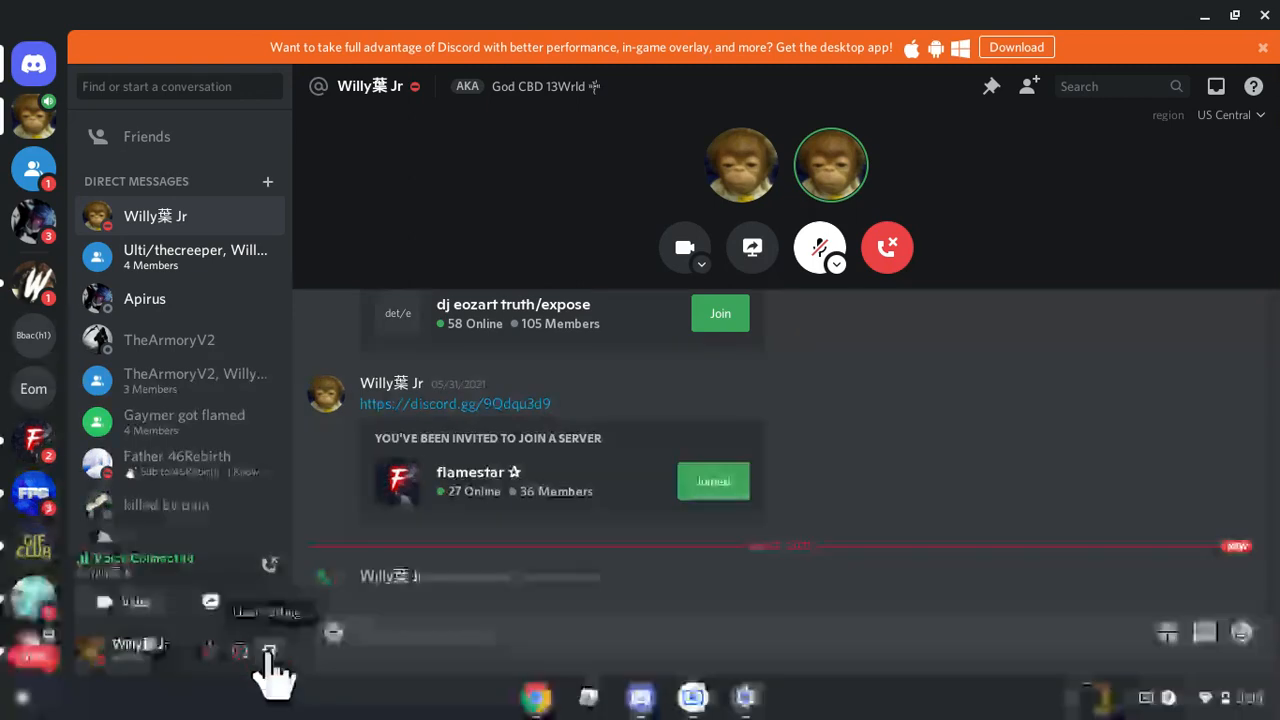
{"action": "left_click", "coordinate": [270, 650]}
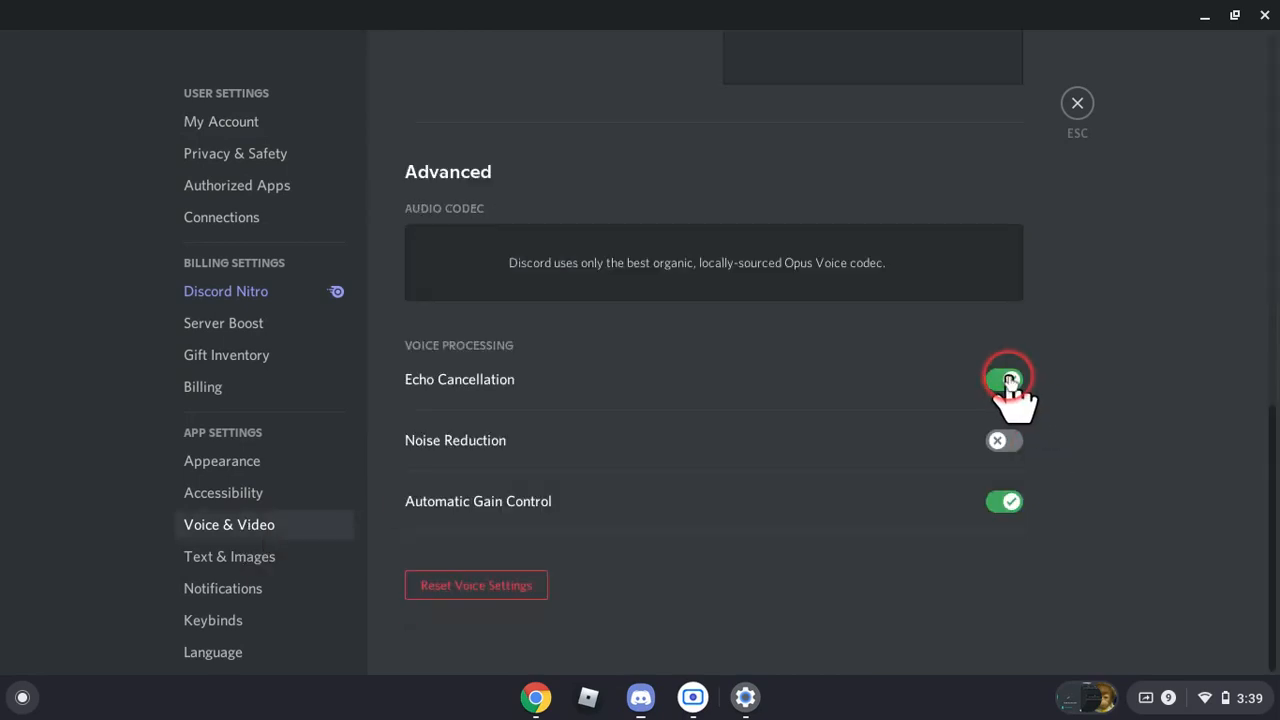
{"action": "left_click", "coordinate": [1004, 380]}
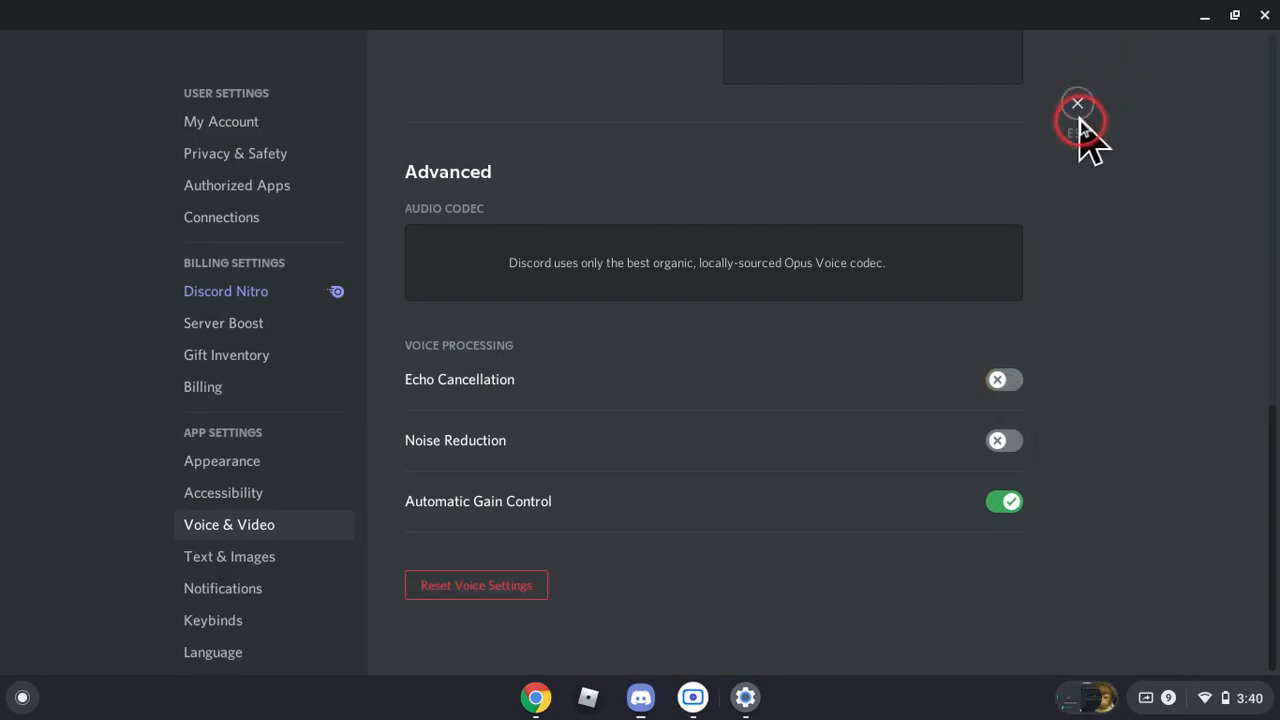
{"action": "left_click", "coordinate": [1076, 104]}
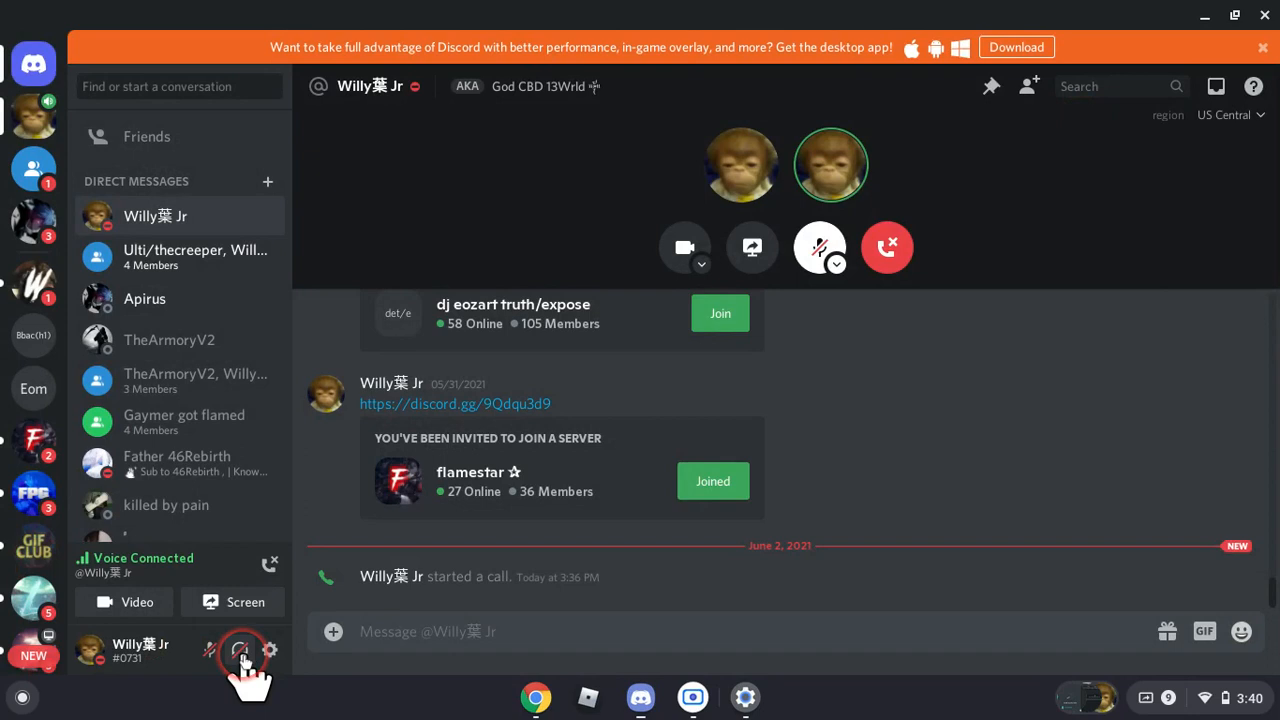
{"action": "left_click", "coordinate": [240, 650]}
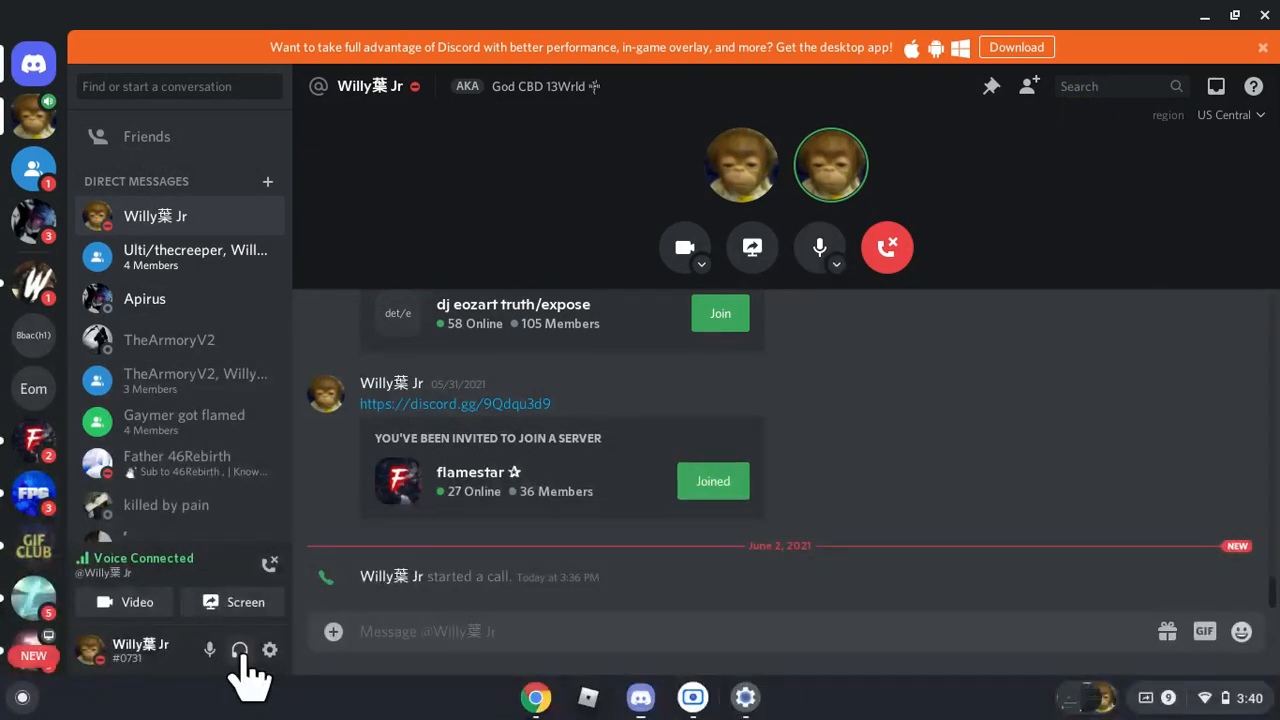